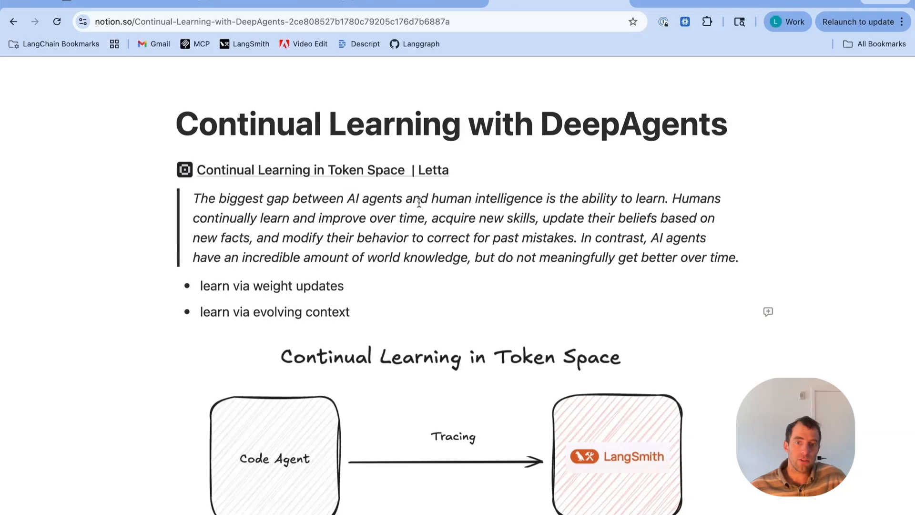
mouse_move(514, 200)
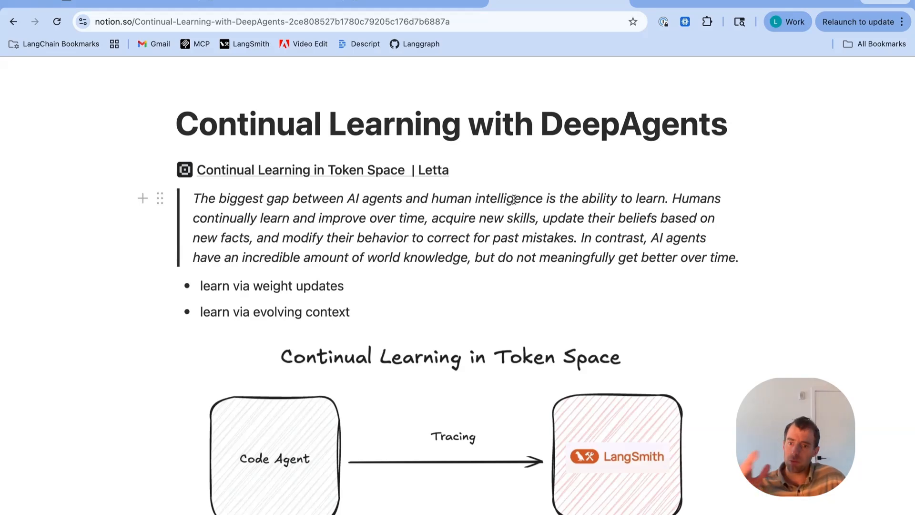
Scroll through the skill-creator SKILL.md diff in the pull request's Files changed view.
scroll("down", 3)
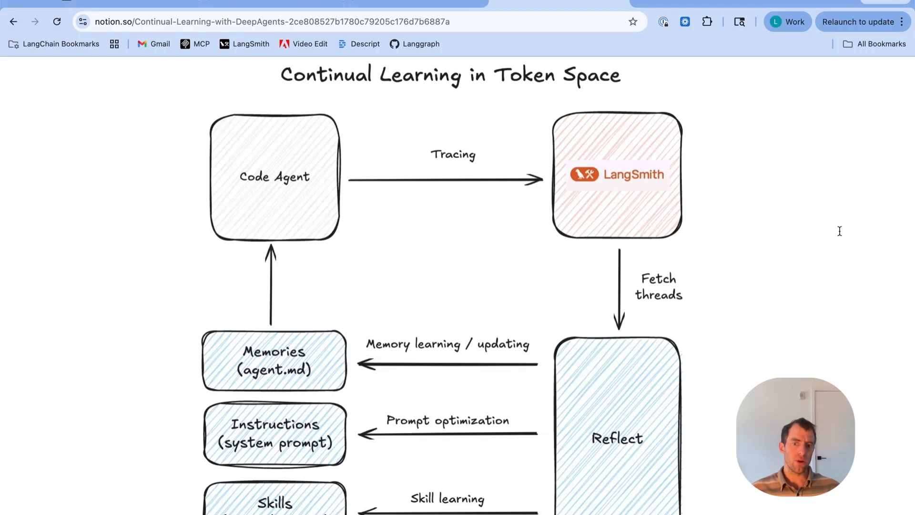
scroll("down", 3)
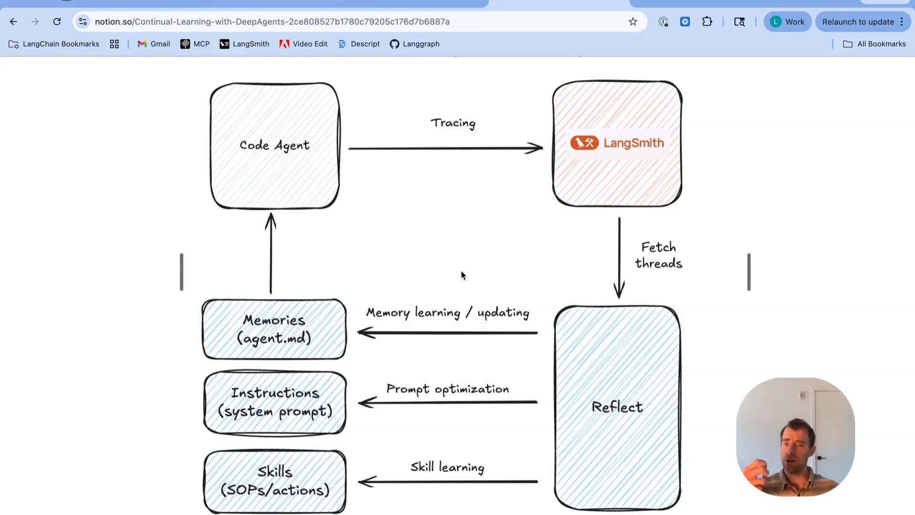
scroll("down", 3)
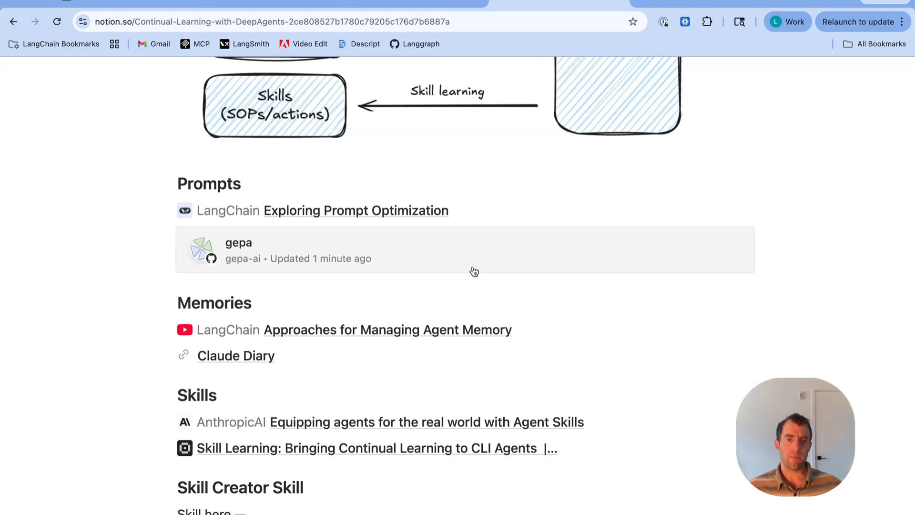
mouse_move(563, 189)
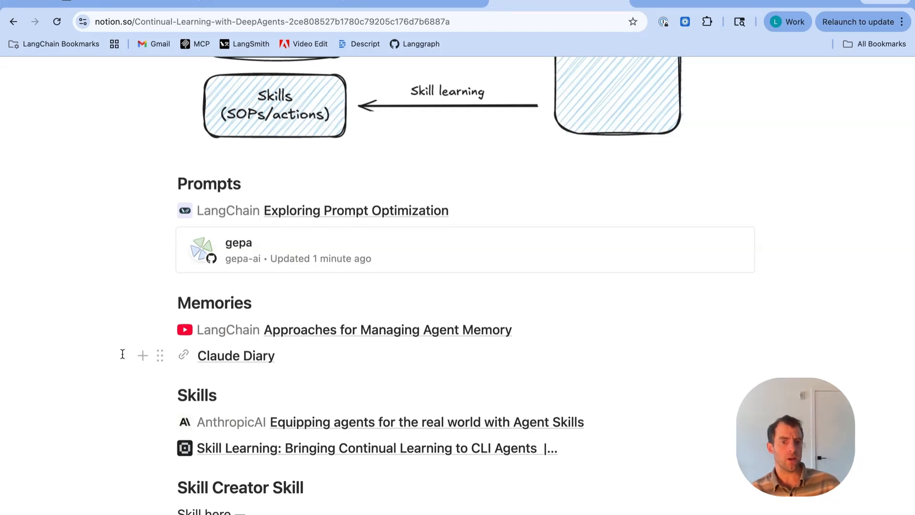
scroll("down", 3)
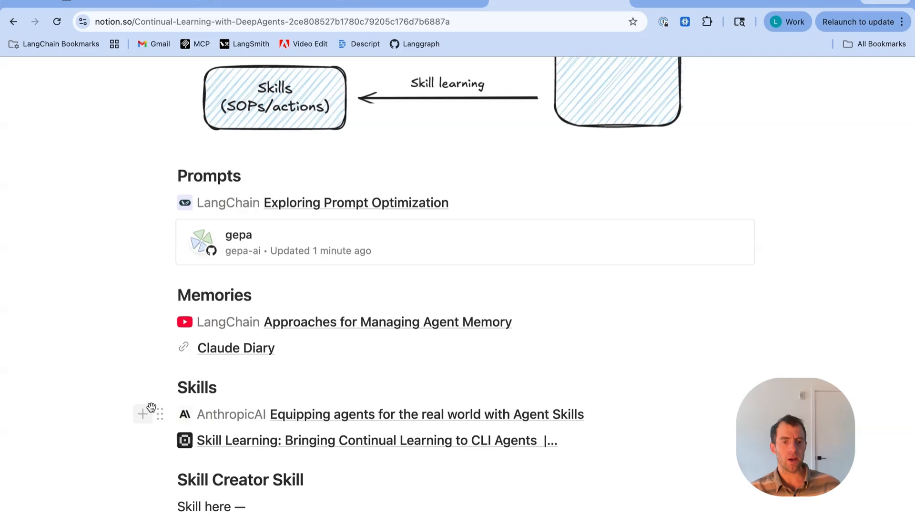
scroll("down", 3)
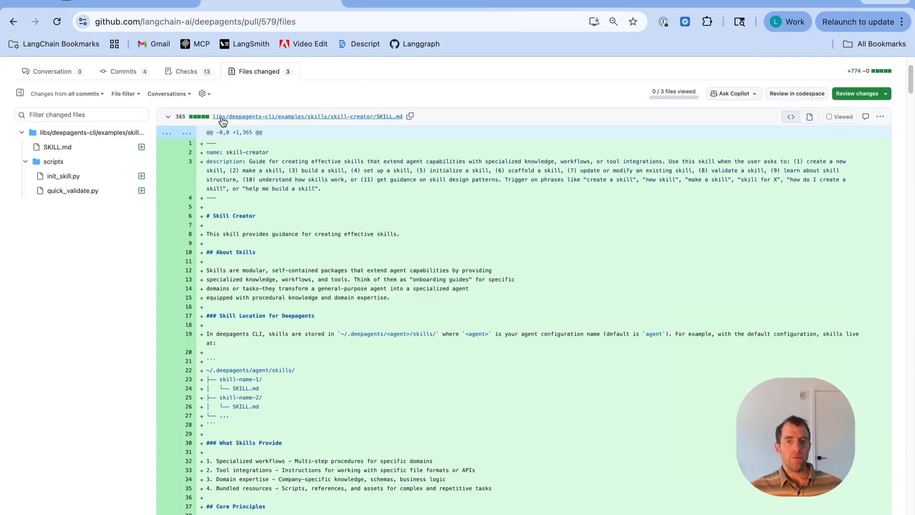
mouse_move(248, 123)
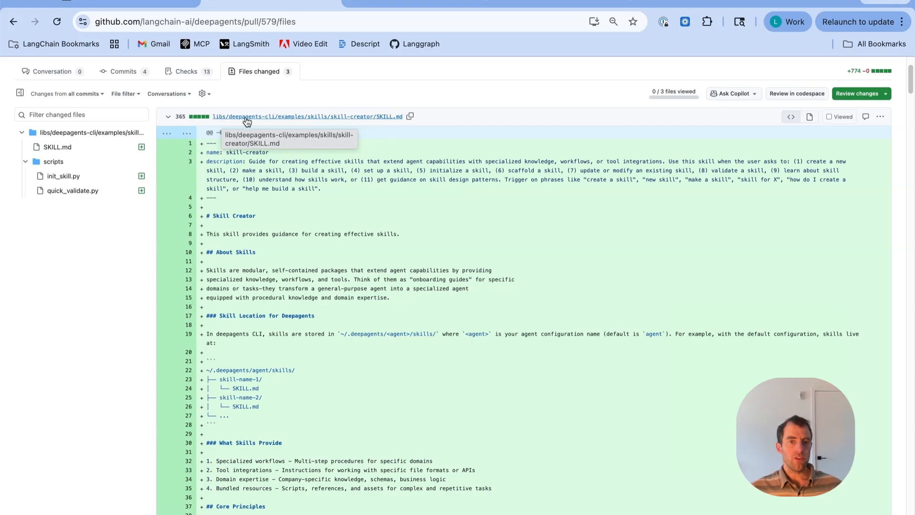
mouse_move(562, 171)
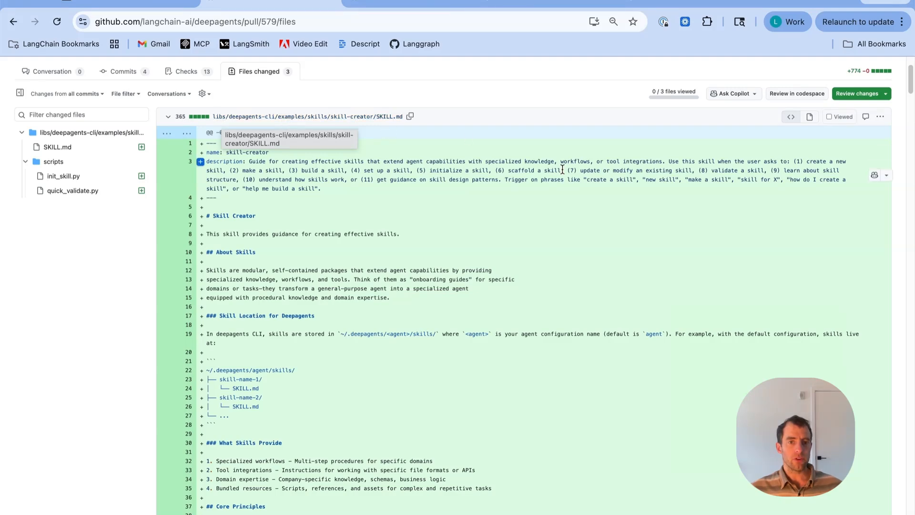
View the complete skill-creator SKILL.md file from the changed file's menu and read through it.
left_click(882, 117)
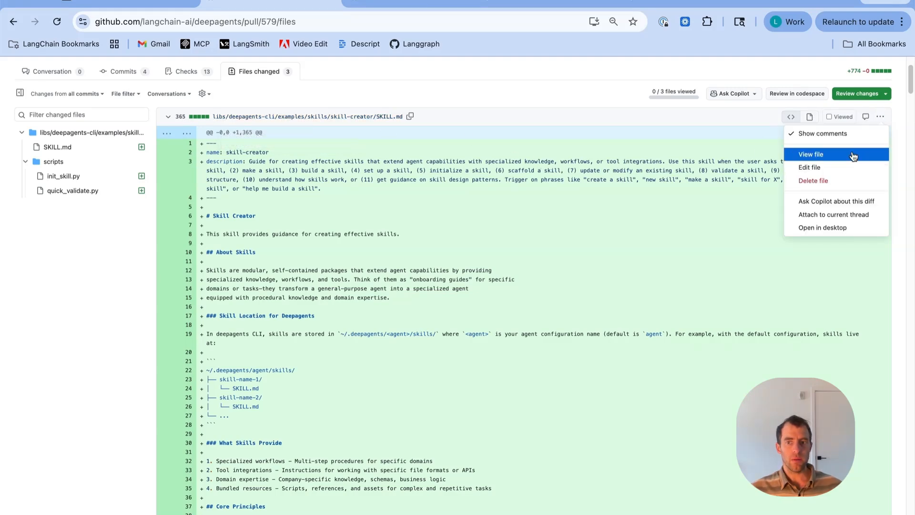
left_click(811, 154)
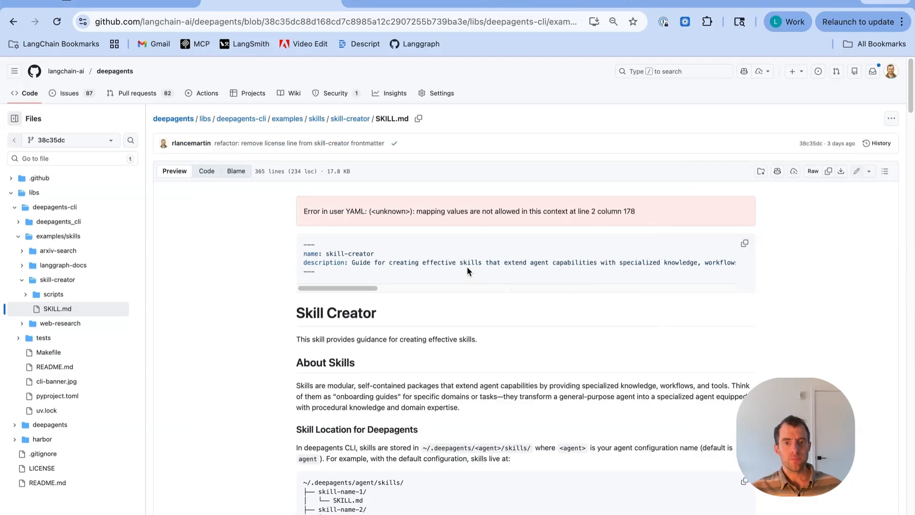
scroll("down", 3)
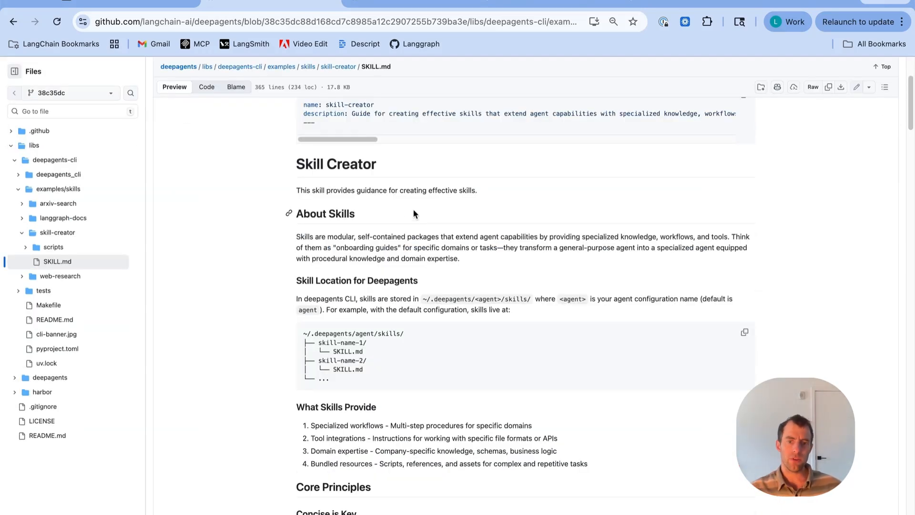
mouse_move(318, 232)
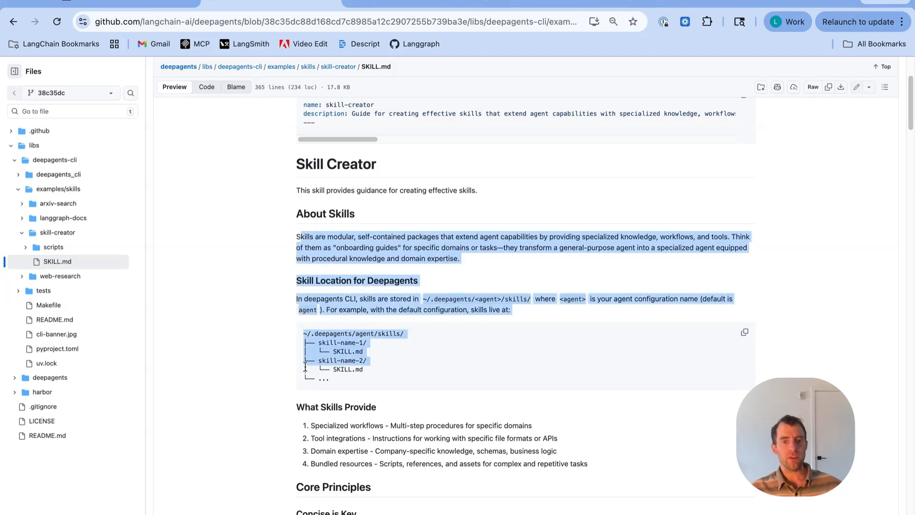
scroll("down", 3)
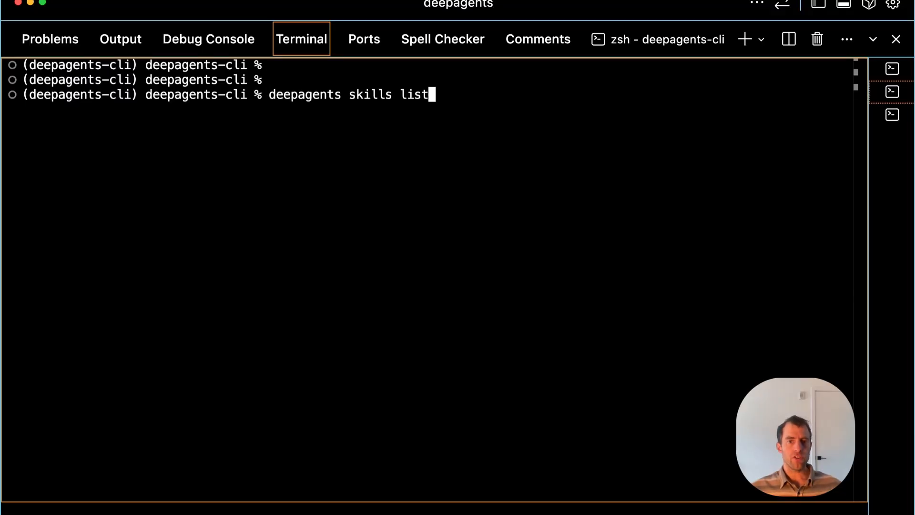
key("Enter")
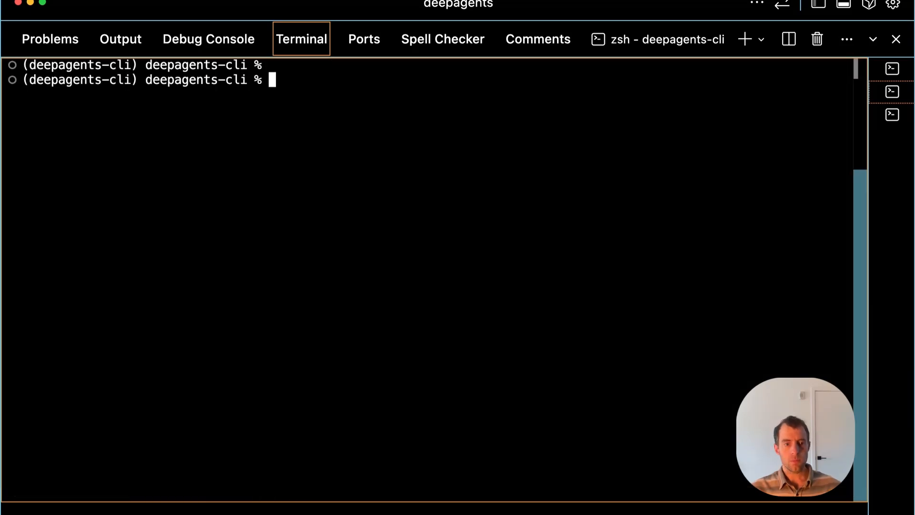
type("DEEPAGENTS_LANGSMITH_PROJECT=\"agent-traces-test\" LANGSMITH_PROJECT=\"test-langsmith-fetch\" deepagents --model \"claude-sonnet-4-5-20250929\" skills list")
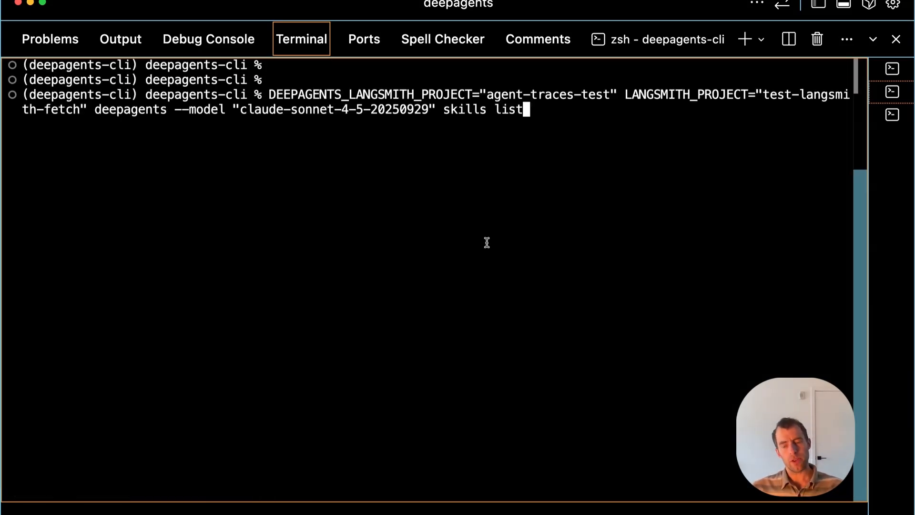
mouse_move(370, 105)
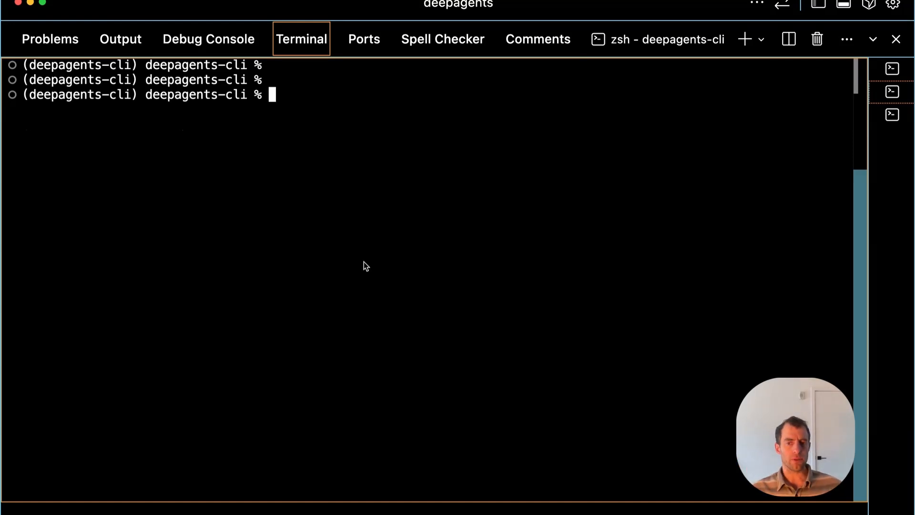
Set LANGSMITH_PROJECT to agent-traces-test and run langsmith-fetch threads ./most-recent-thread --limit 1.
type("export LANGSMITH_PROJECT=\"agent-traces-test\"")
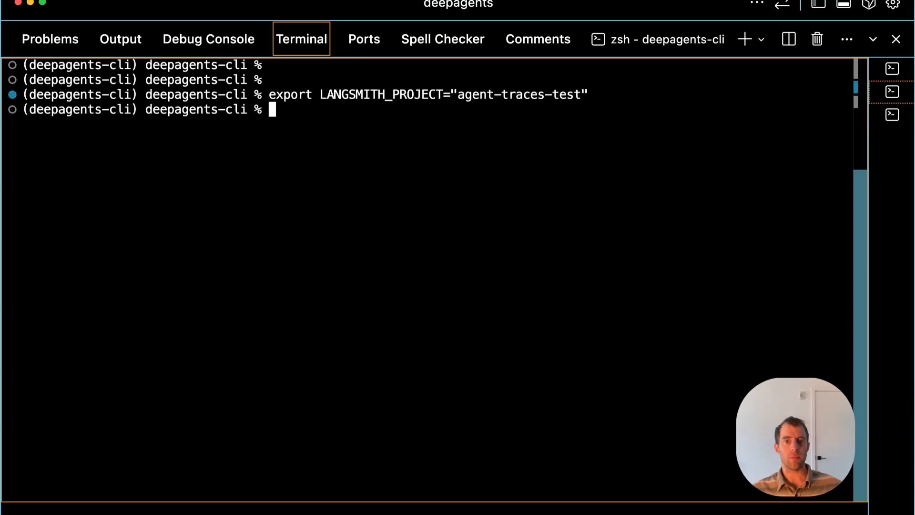
type("langsmith-fetch threads ./most-recent-thread --limit 1")
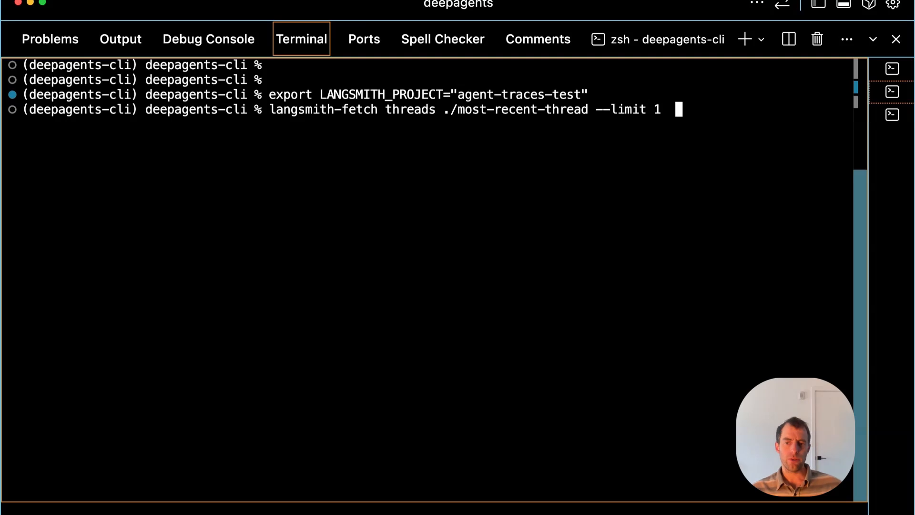
mouse_move(412, 185)
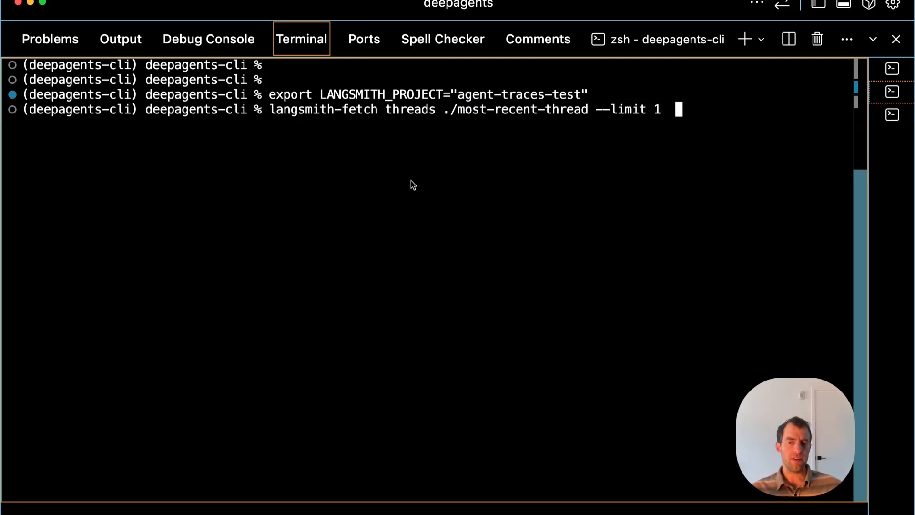
mouse_move(517, 180)
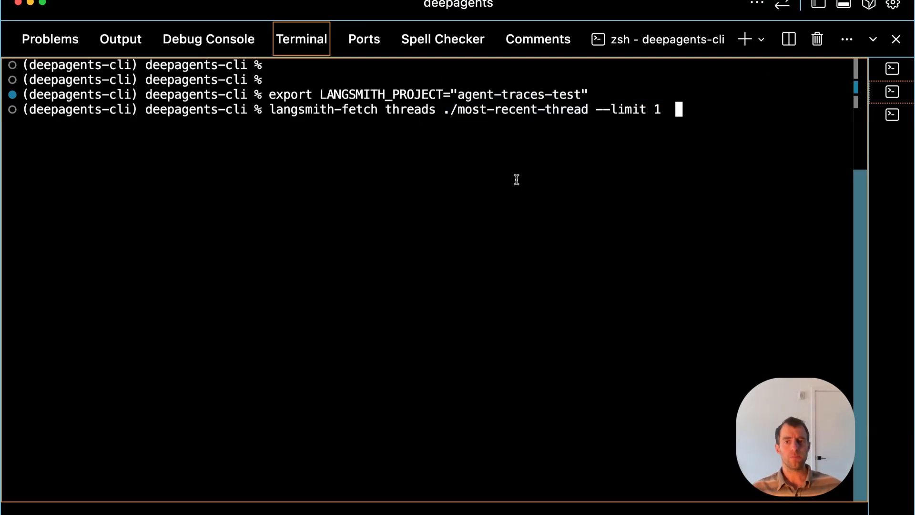
key("Return")
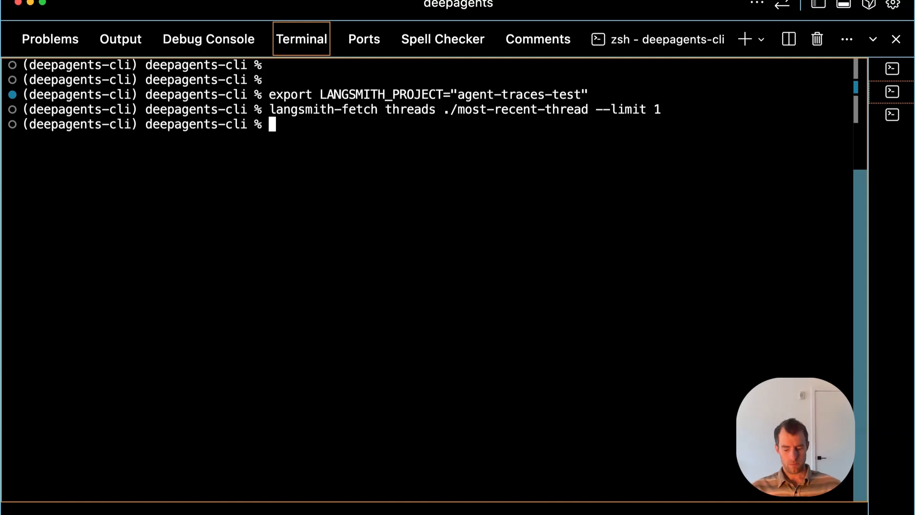
Print the fetched thread JSON from most-recent-thread and begin the DeepAgents launch line tracing to agent-traces-test.
type("cat ./most-recent-thread")
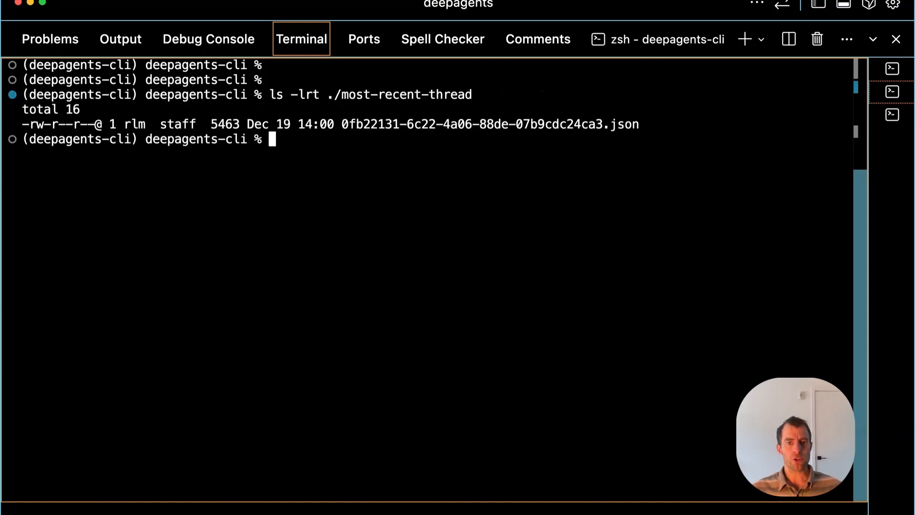
double_click(481, 125)
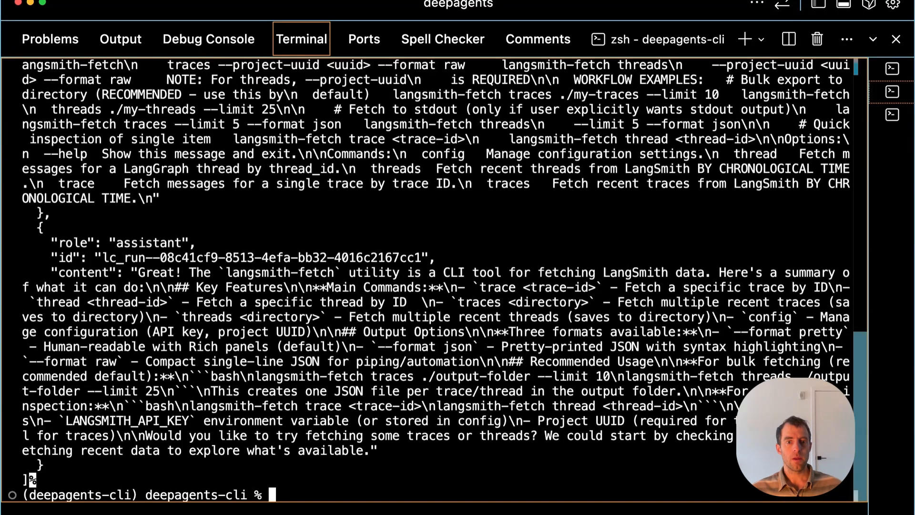
type("cat most-recent-thread/0fb22131-6c22-4a06-88de-07b9cdc24ca3.json")
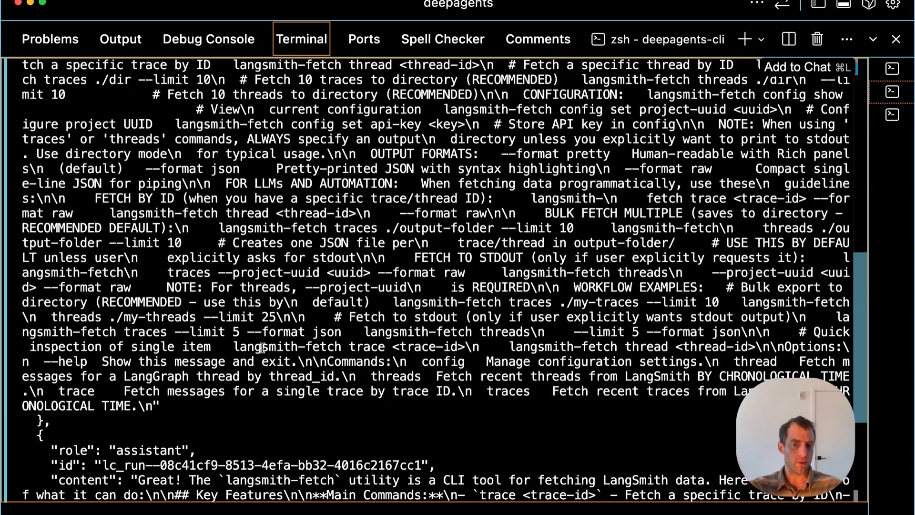
scroll("down", 3)
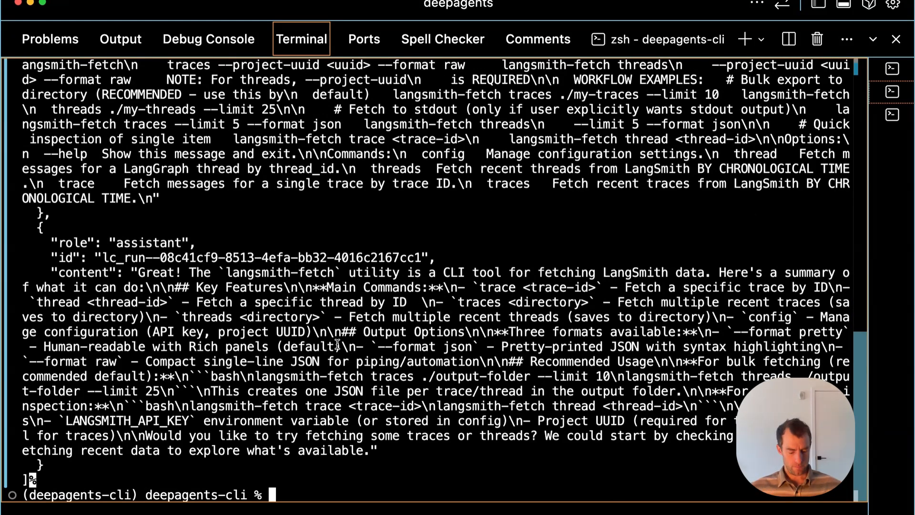
type("DEEPAGENTS_LANGSMITH_PROJECT=\"agent-traces-test\" LANGSMITH_PROJECT=\"test-langsmith-fetch\" deepagents --model \"claude-sonnet-4-5-20250929\"")
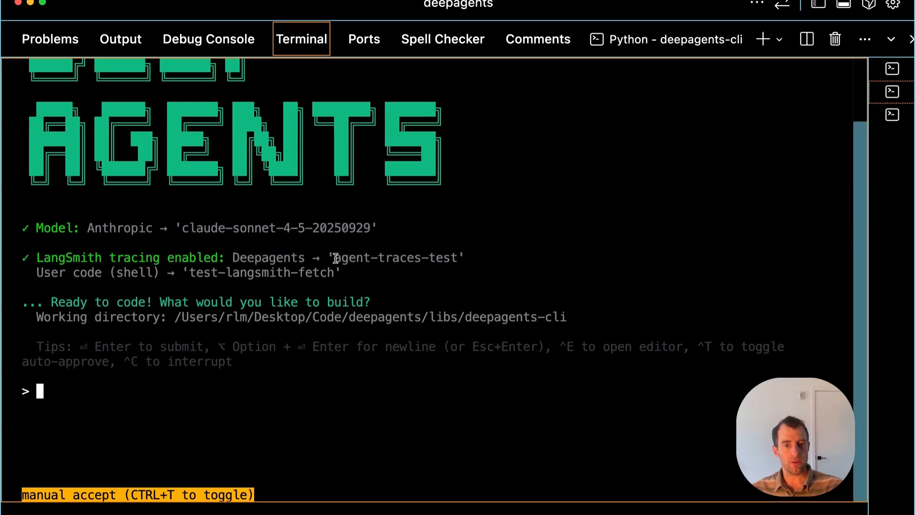
Ask the Deep Agents session to read the most-recent-thread/ JSON and create a new skill from it.
double_click(397, 257)
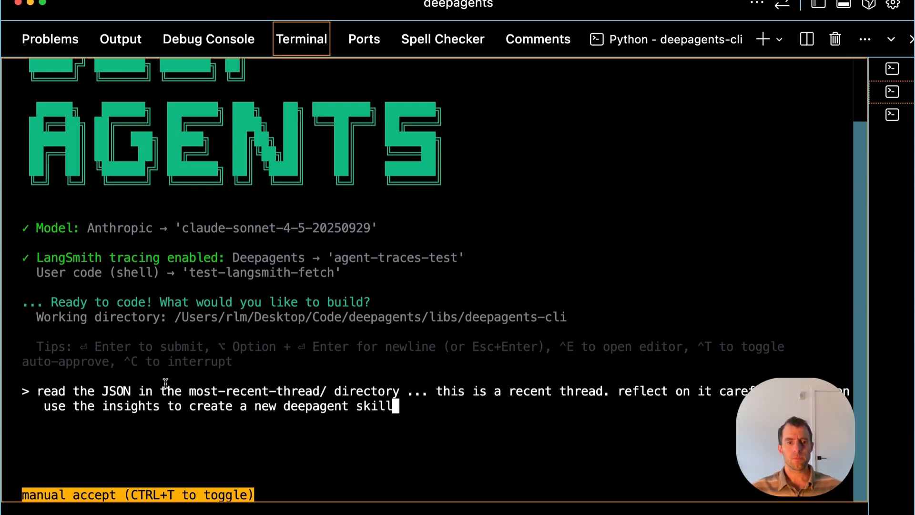
double_click(256, 391)
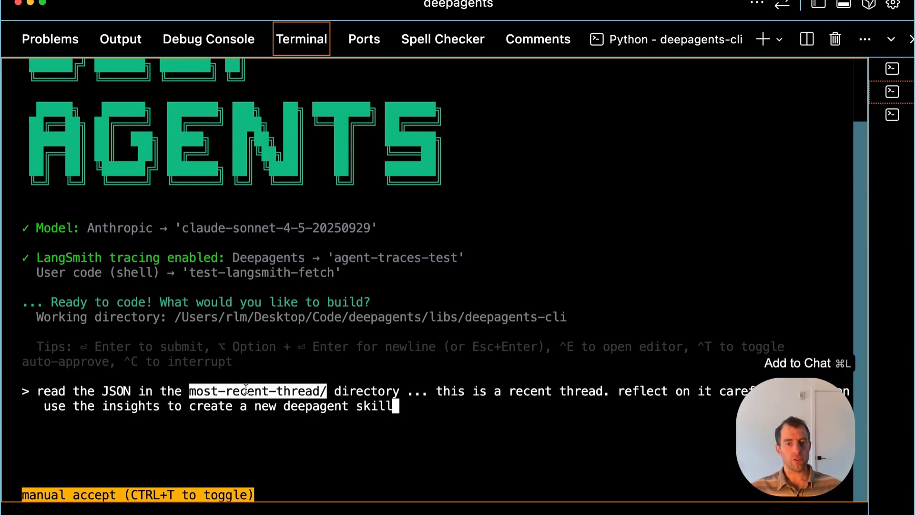
mouse_move(759, 371)
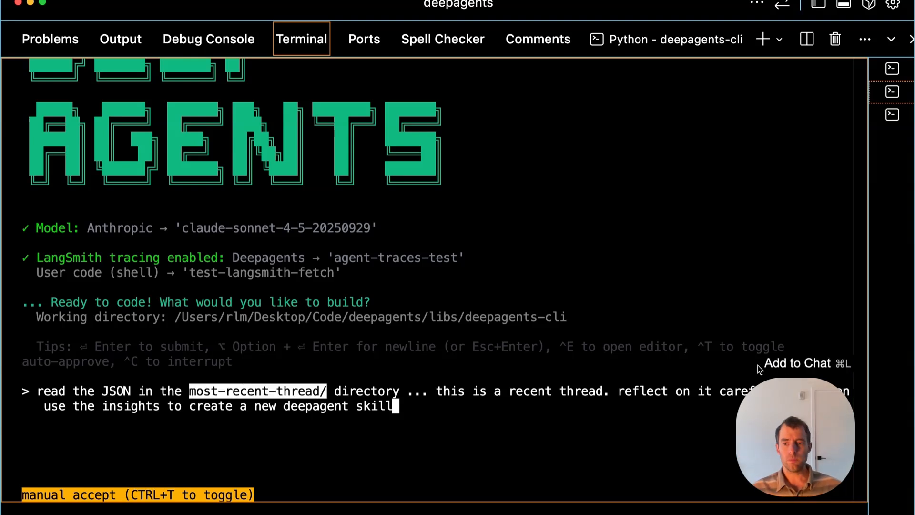
double_click(641, 391)
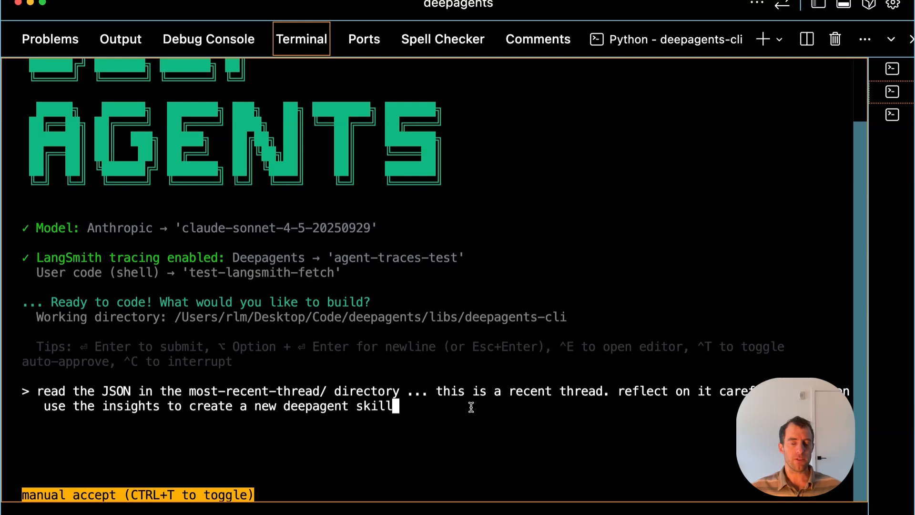
key("Enter")
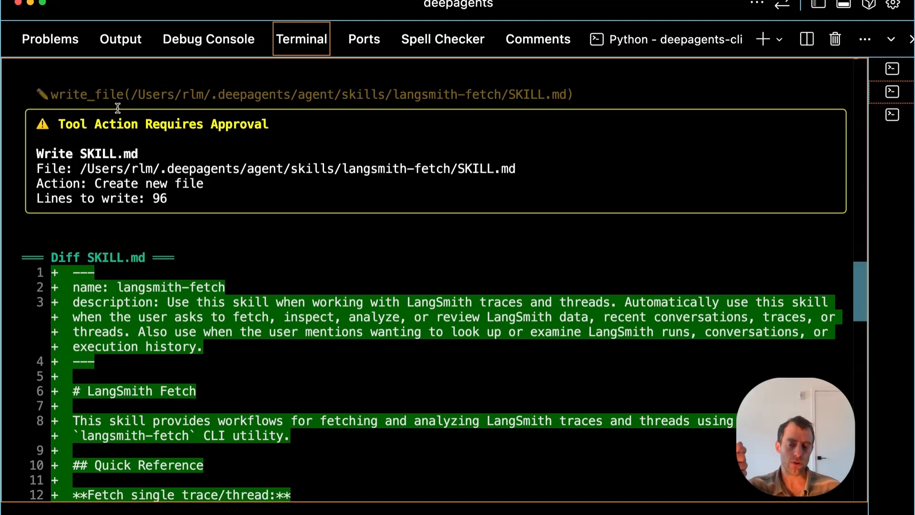
mouse_move(181, 100)
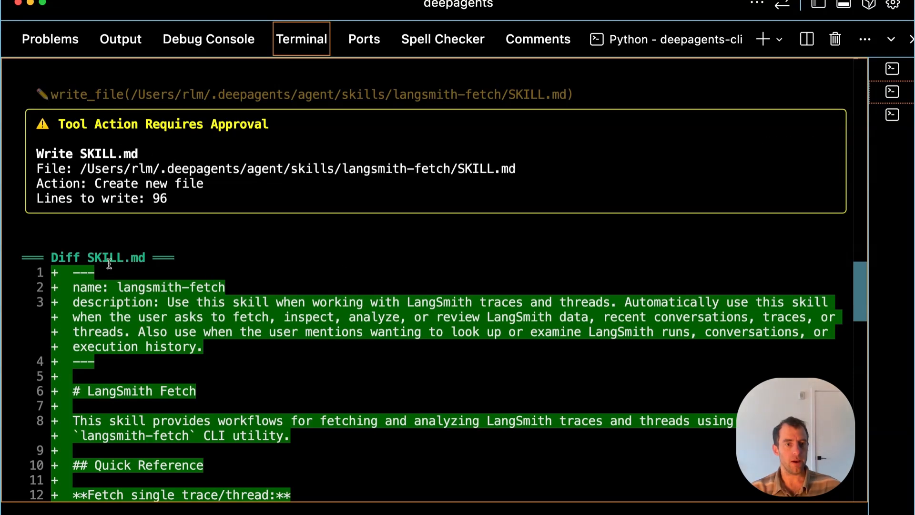
Scroll through the proposed 96-line langsmith-fetch SKILL.md diff in the approval prompt.
scroll("down", 3)
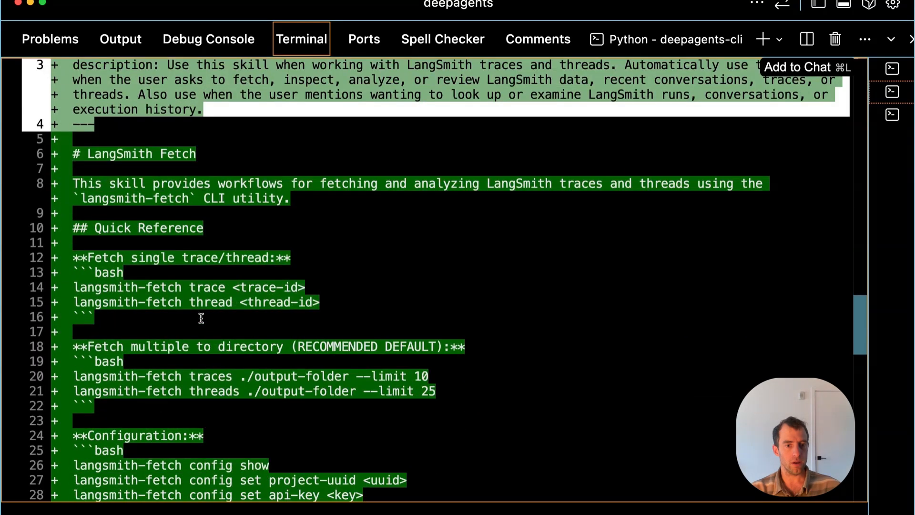
scroll("down", 3)
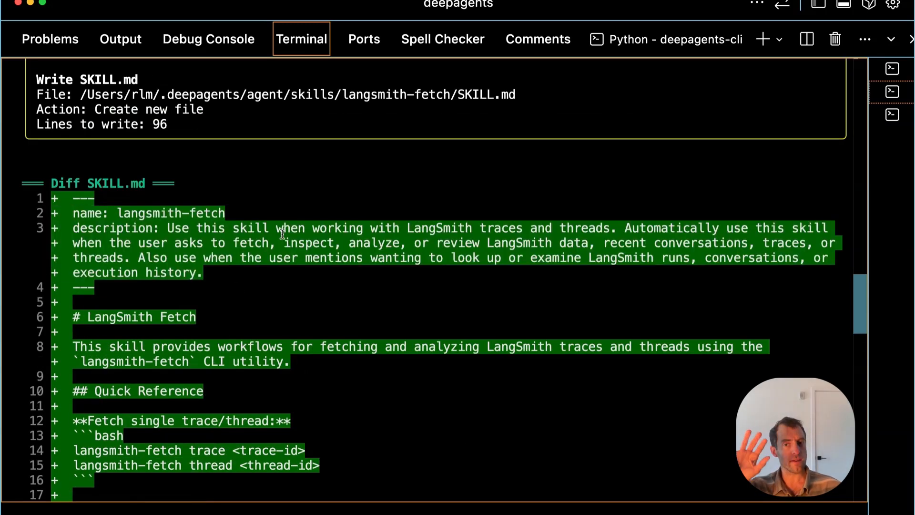
scroll("down", 3)
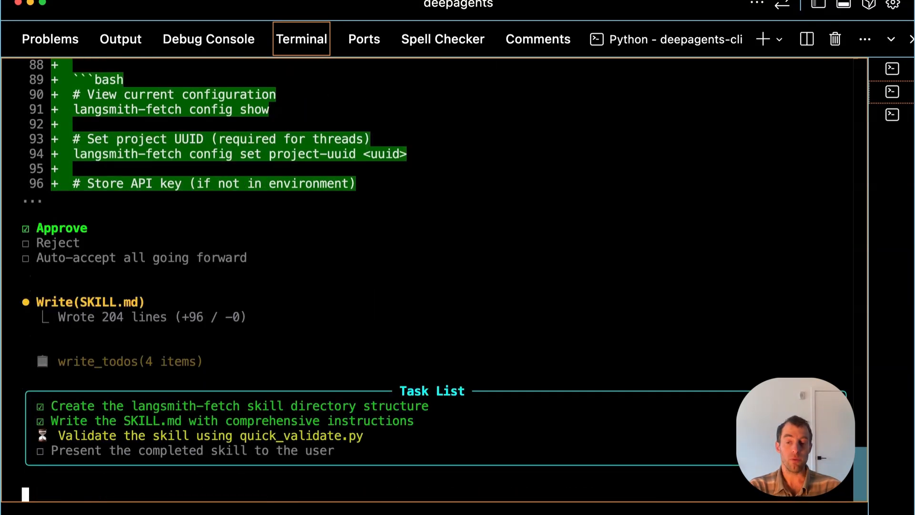
Read the agent's validation summary for the langsmith-fetch skill, then exit the session with Ctrl+C.
scroll("down", 3)
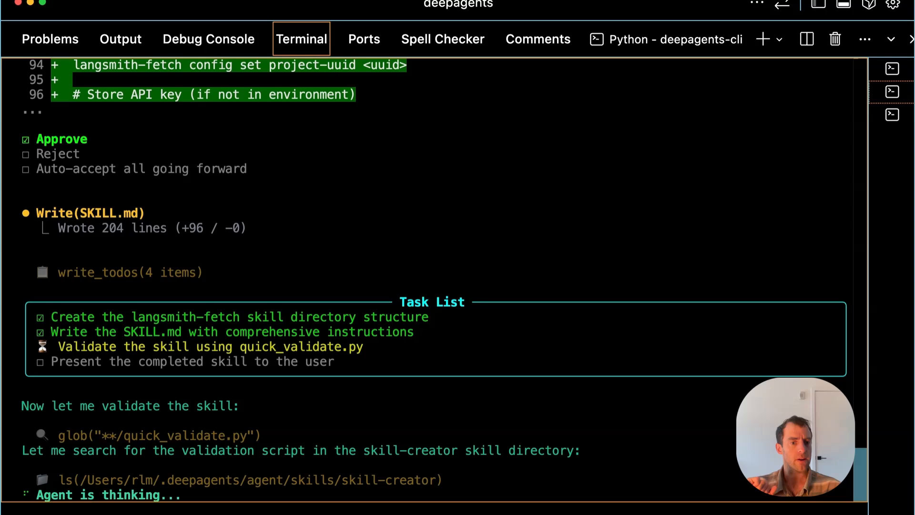
scroll("down", 3)
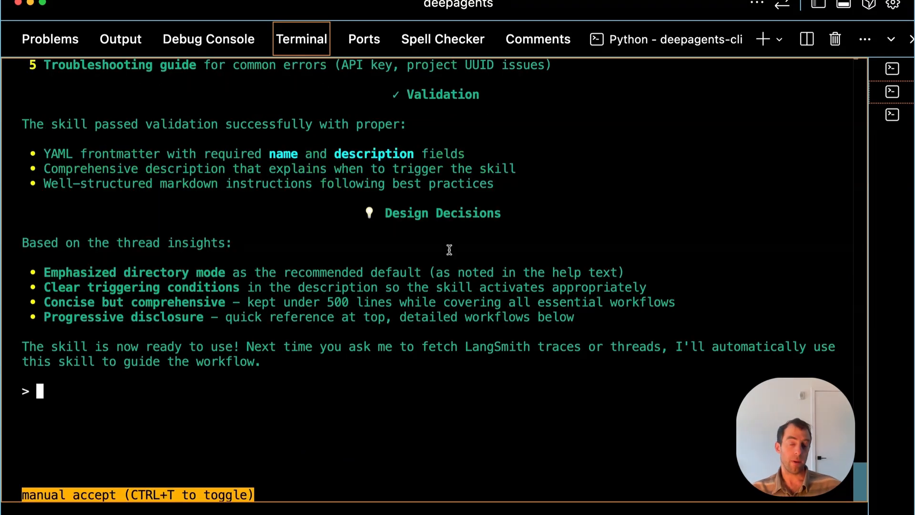
key("Ctrl+C")
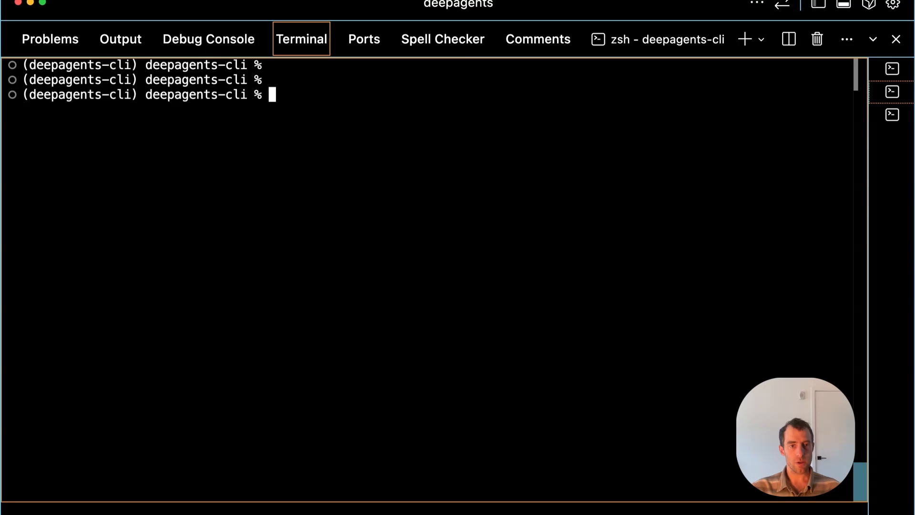
Enter 'deepagents skills list' at the zsh prompt to list installed skills.
type("deepagents skills list")
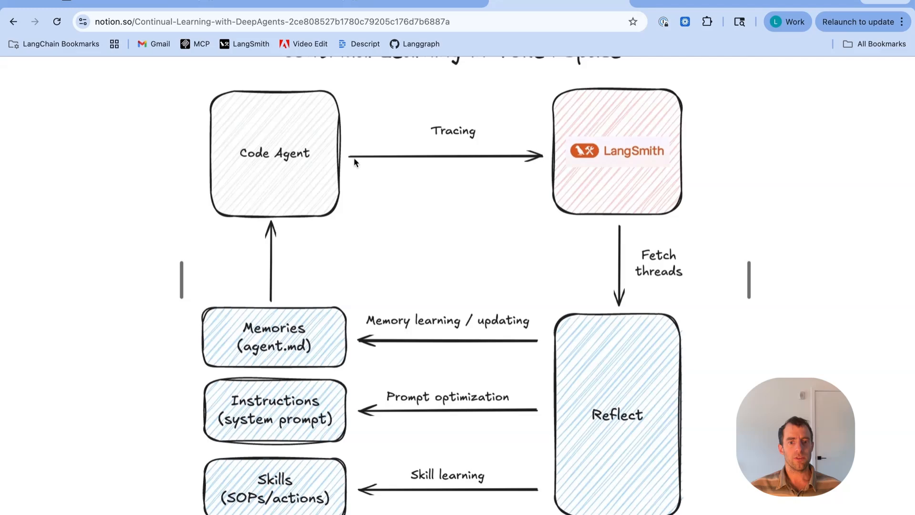
mouse_move(493, 501)
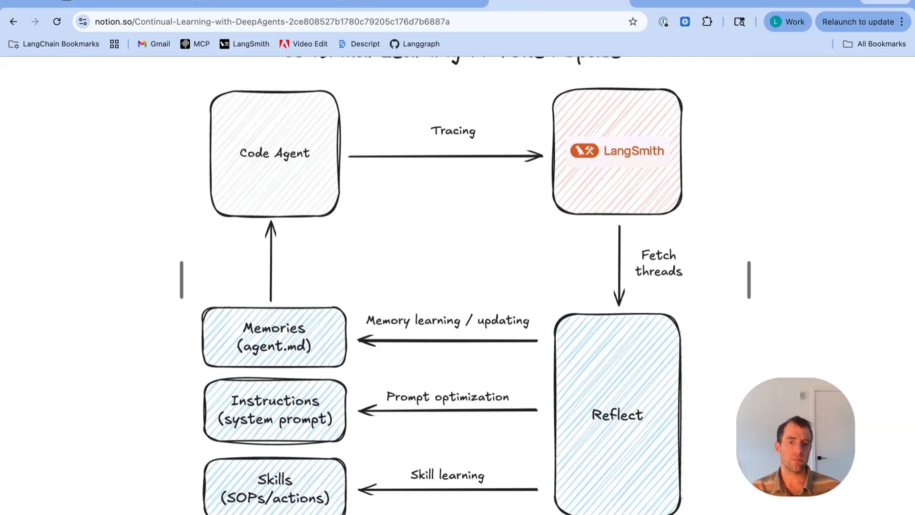
mouse_move(402, 397)
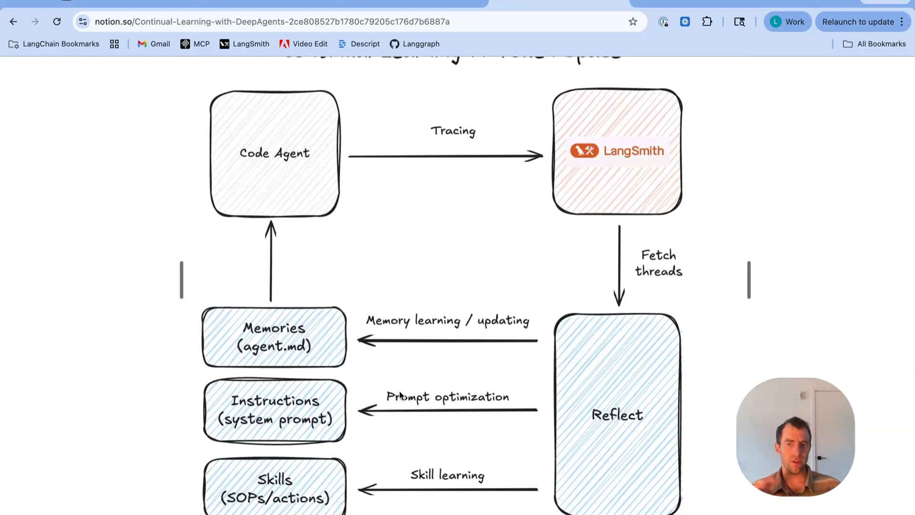